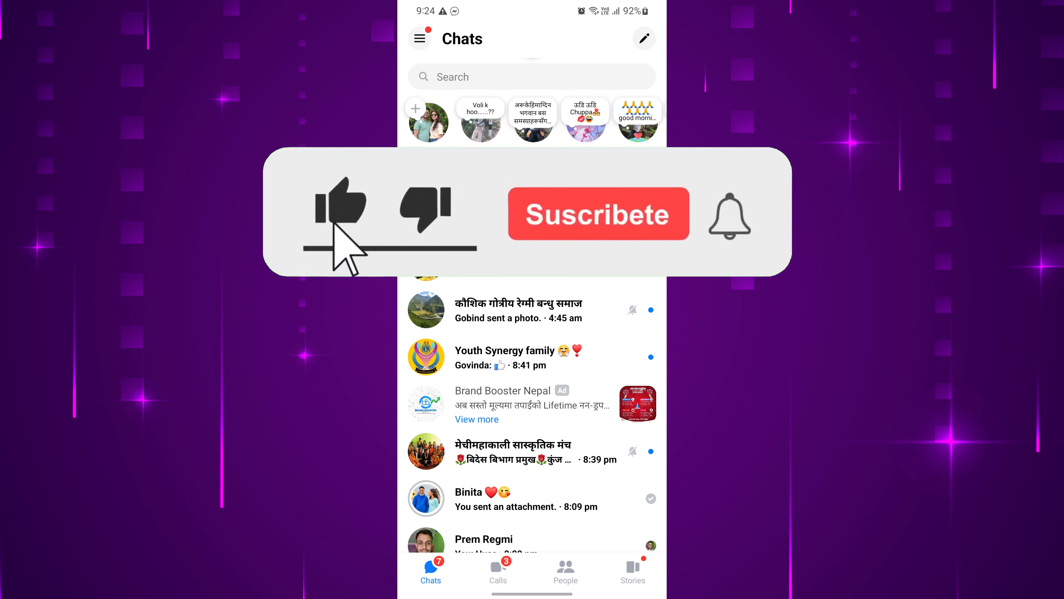
# - Launch Messenger and reach the Me page via the side menu's settings gear
pyautogui.click(599, 214)
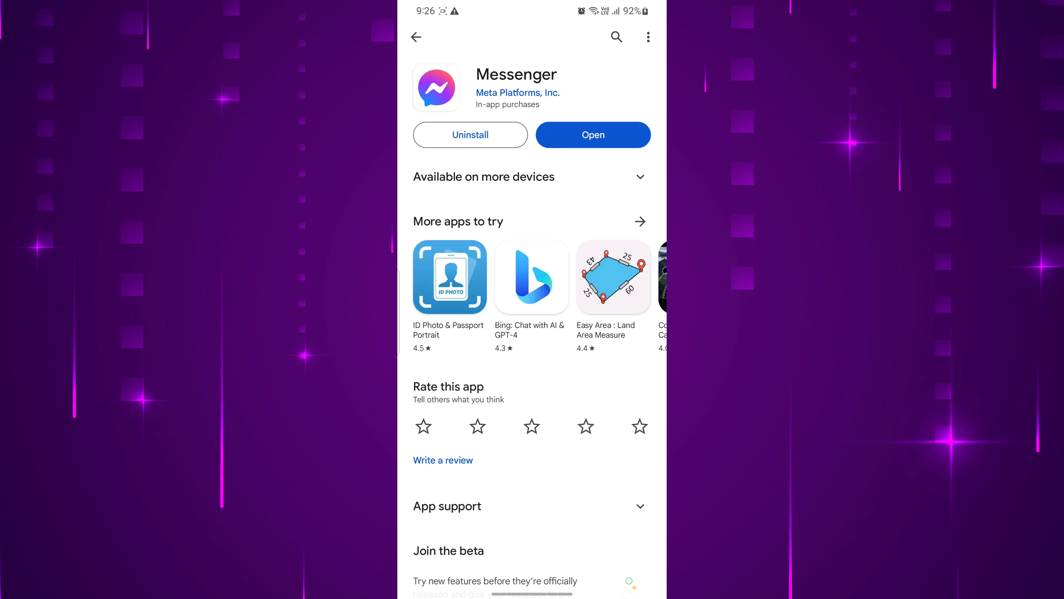
pyautogui.click(593, 134)
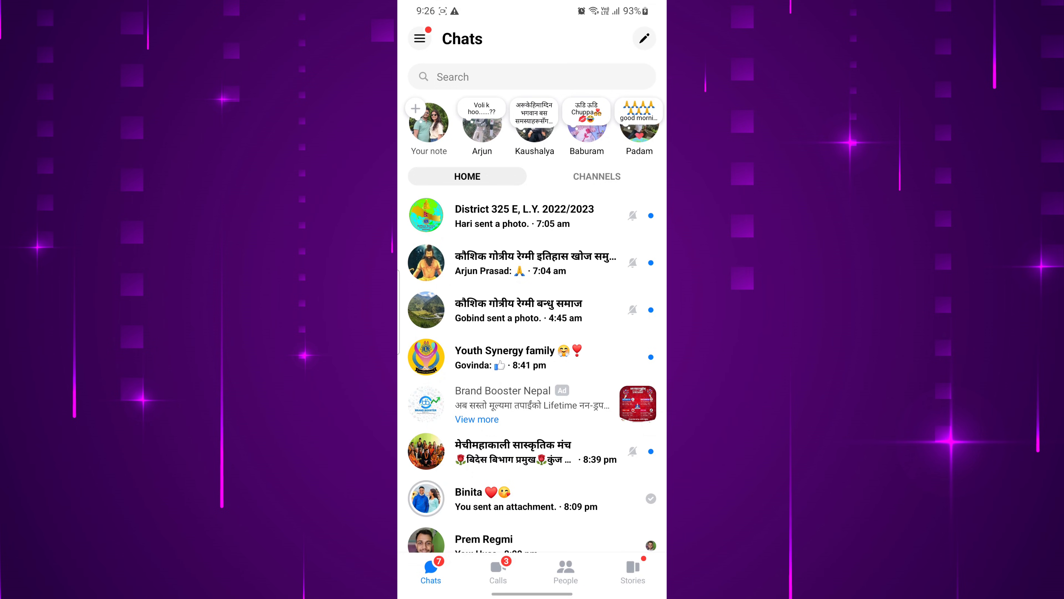
pyautogui.click(421, 38)
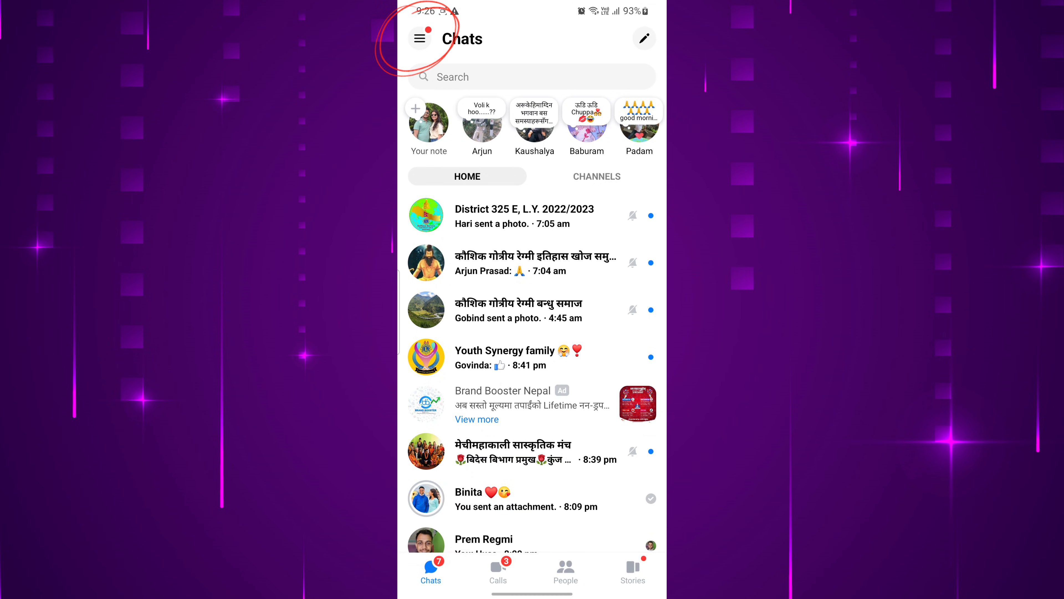
pyautogui.click(420, 38)
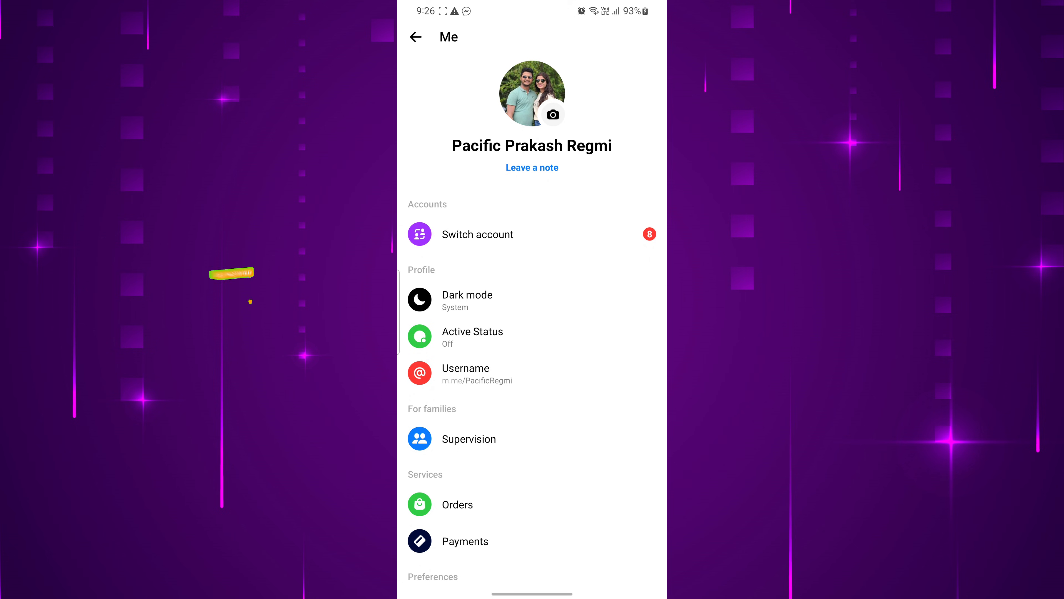
# - Scroll the Me page and go into Privacy & safety settings
pyautogui.scroll(-3)
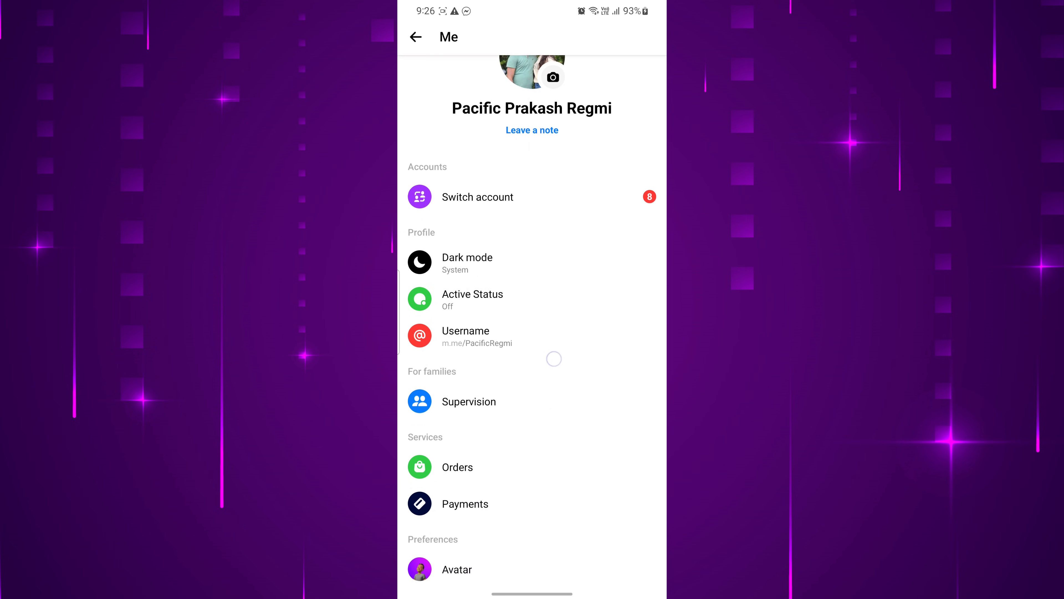
pyautogui.scroll(-3)
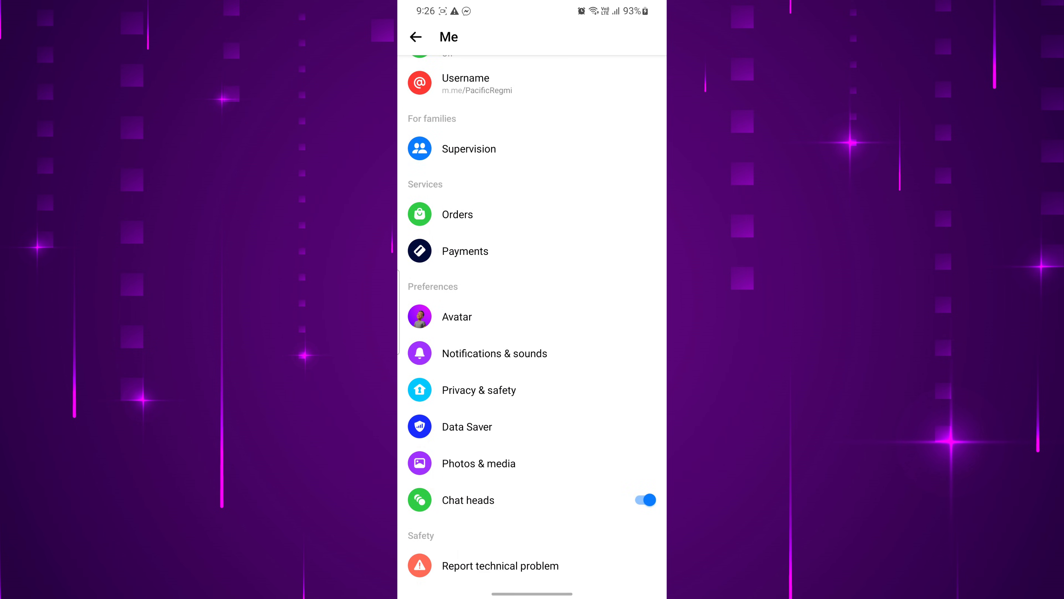
pyautogui.click(479, 391)
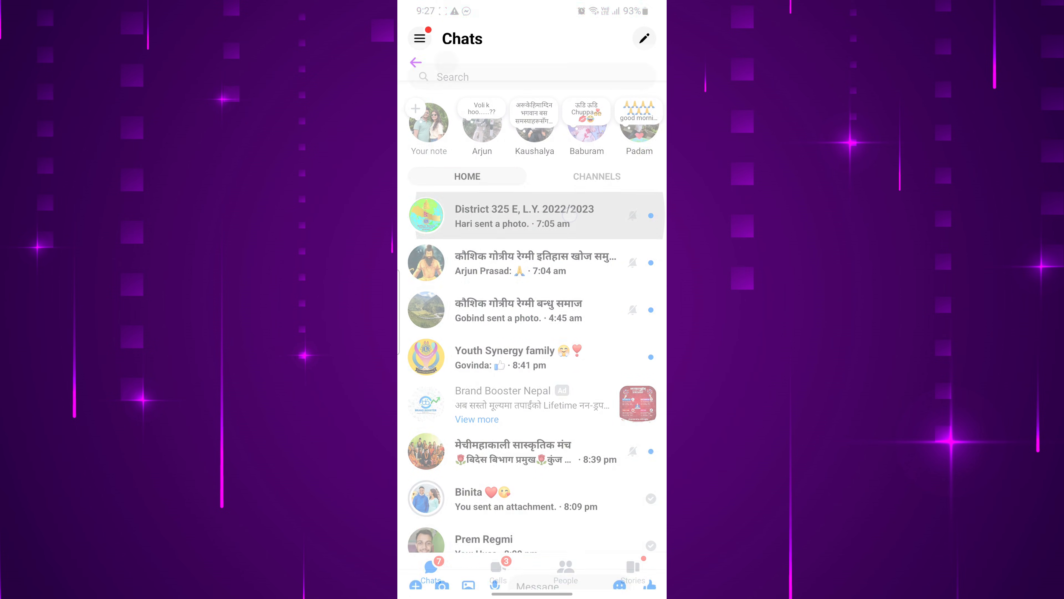
# - Open the District 325 E, L.Y. 2022/2023 group chat and view its recent photo messages
pyautogui.click(524, 215)
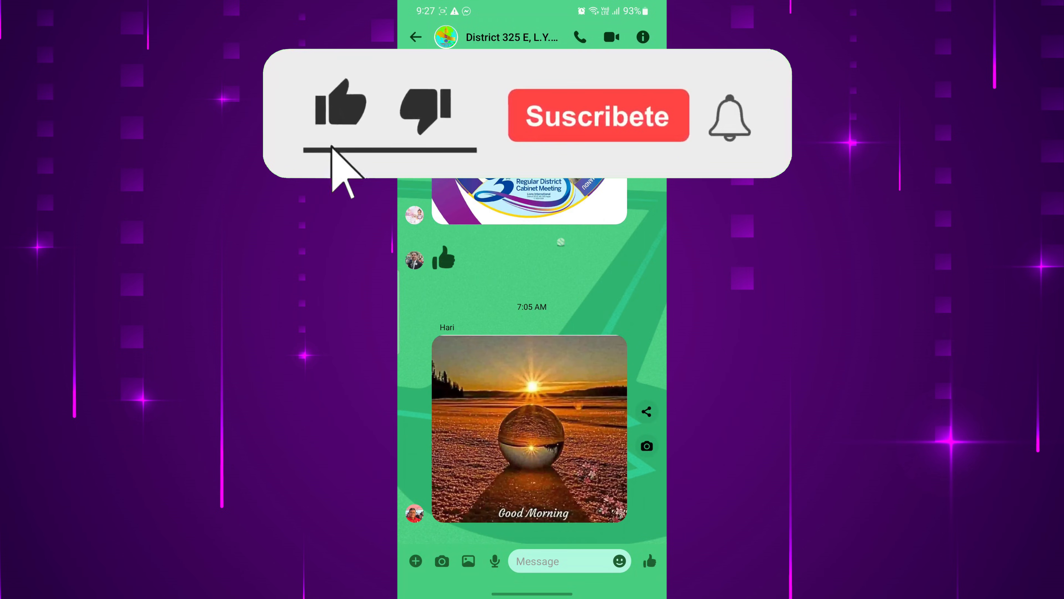
pyautogui.click(598, 116)
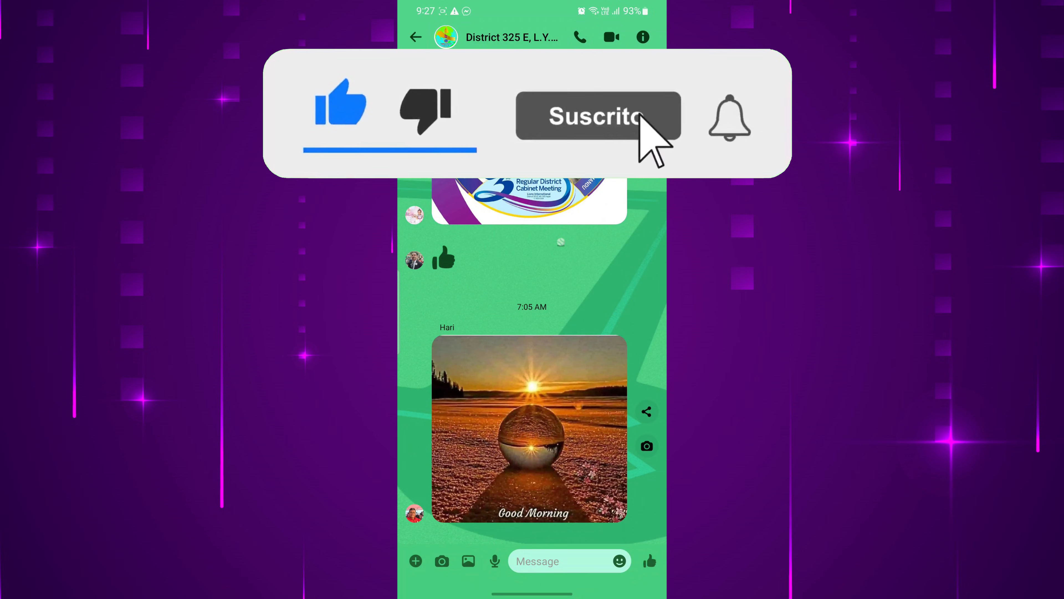